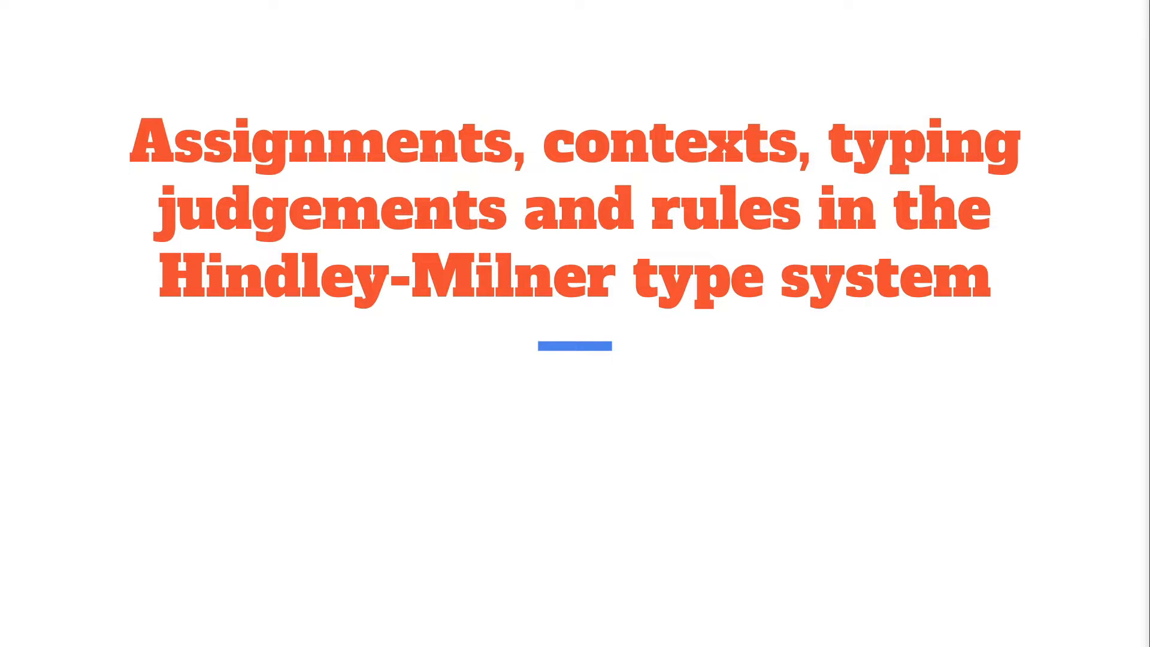
Step: Advance from the Hindley-Milner title slide to the slide on assigning types to expressions
key(Right)
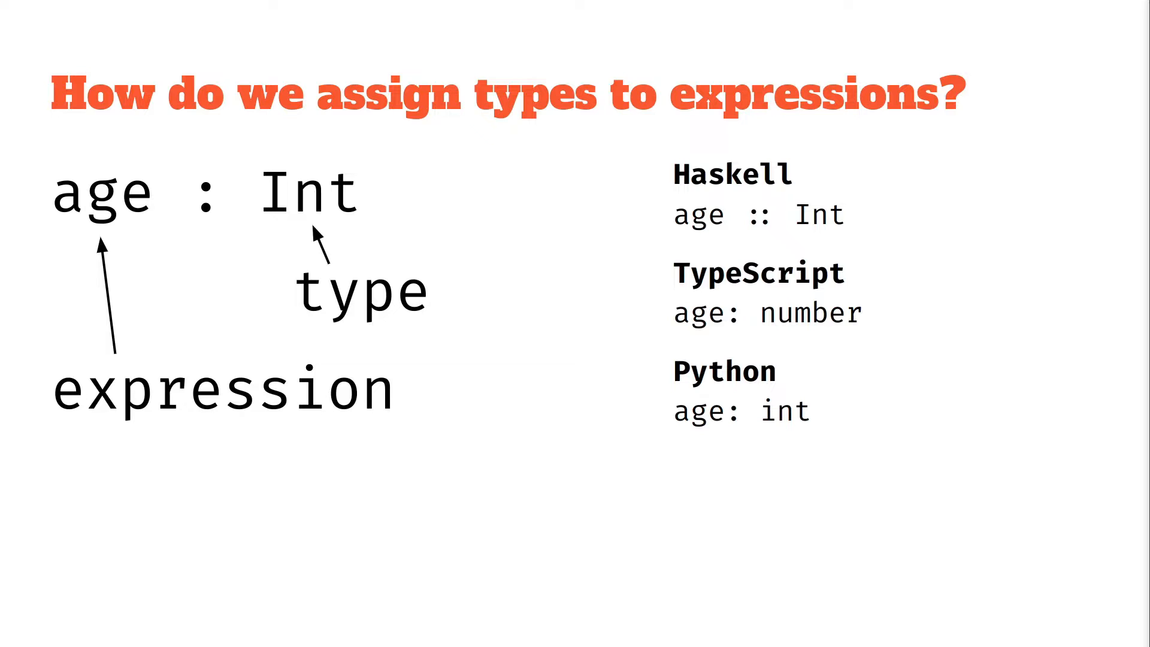
Step: Advance through the context-storage slide to the typing judgements slide
key(Right)
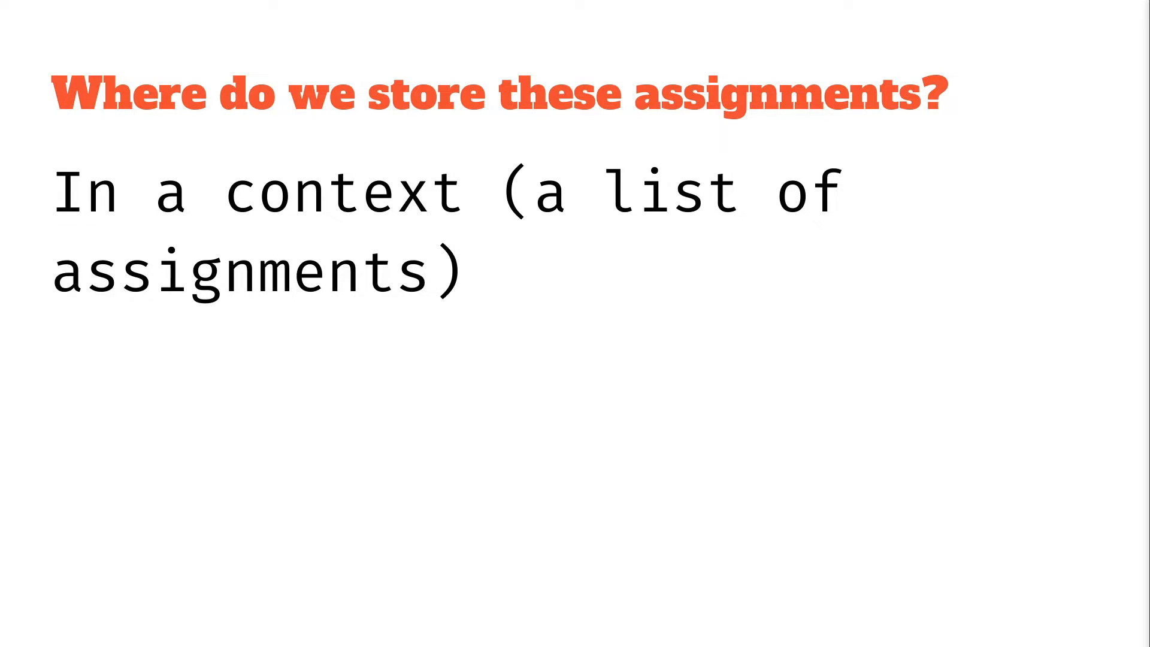
key(Right)
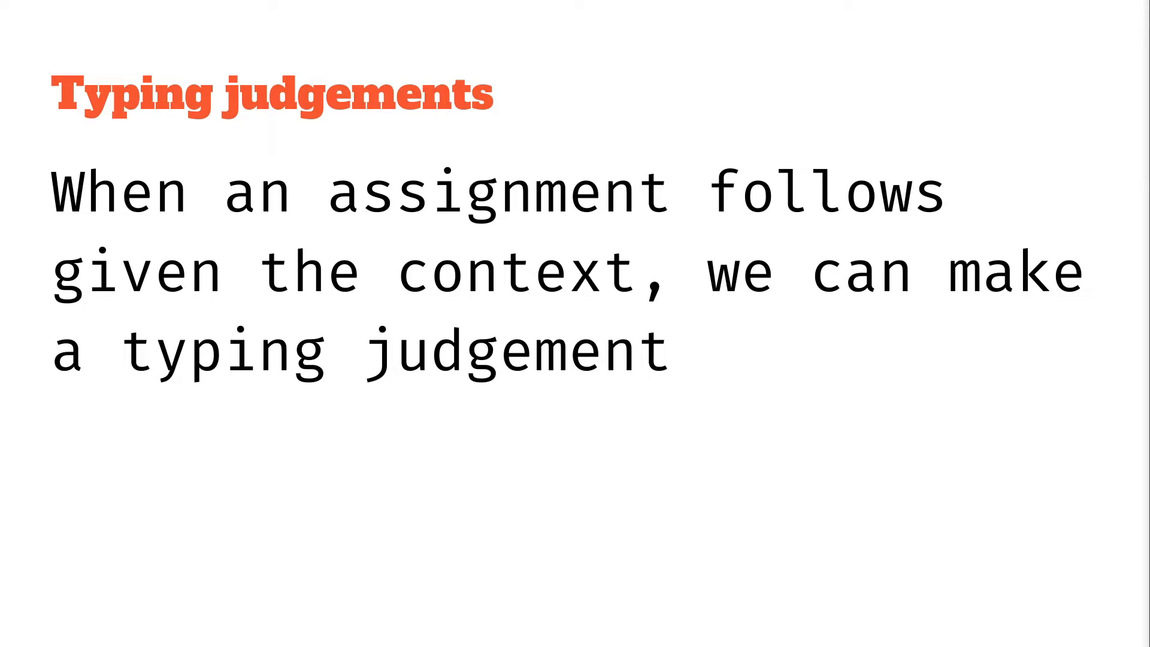
key(Right)
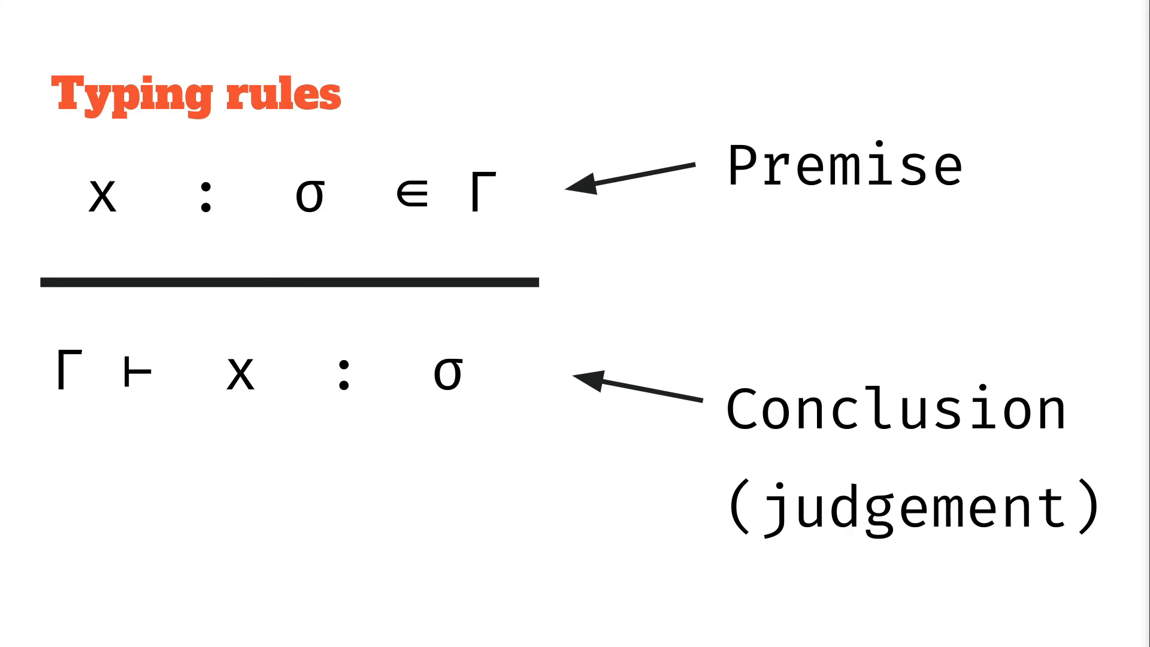
Step: Advance from 'Typing rules' to the 'Hindley-Milner contexts syntax' heading slide
key(Right)
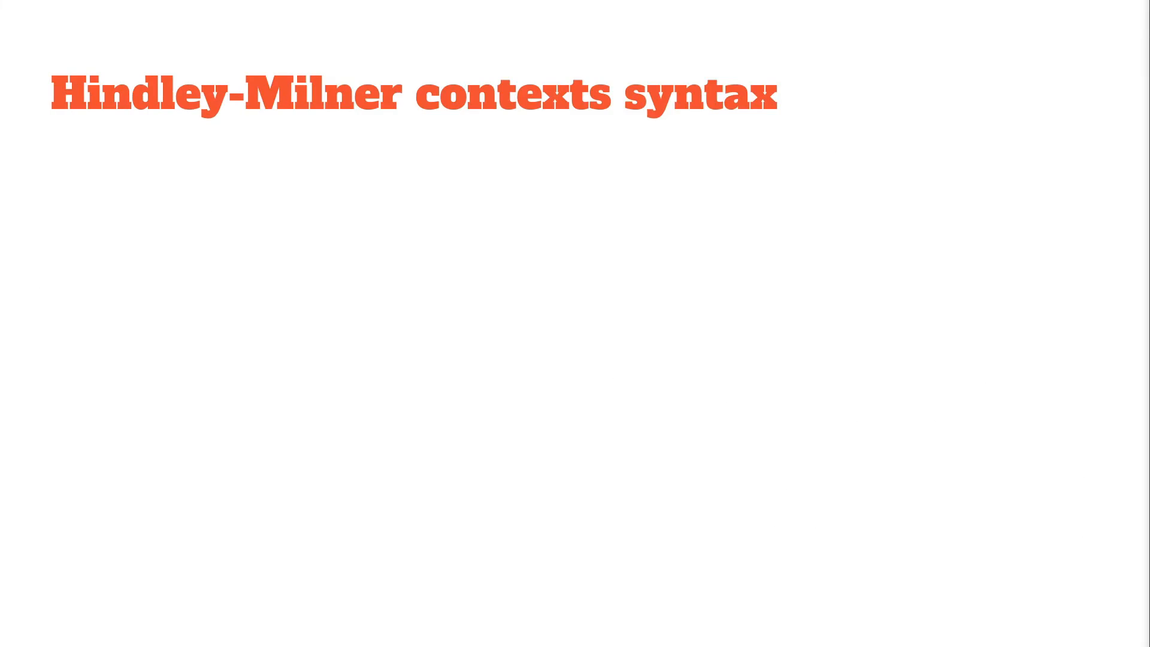